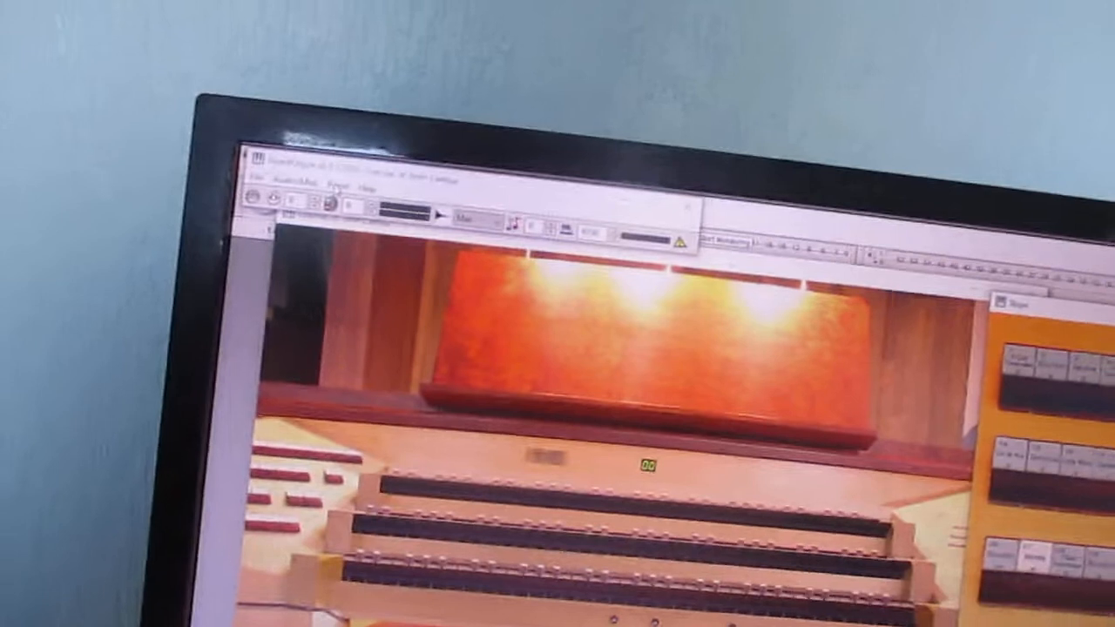
# - Show the Panel menu's Coupler submenu listing Coupler Pedal, I, II Manual panels
pyautogui.click(391, 93)
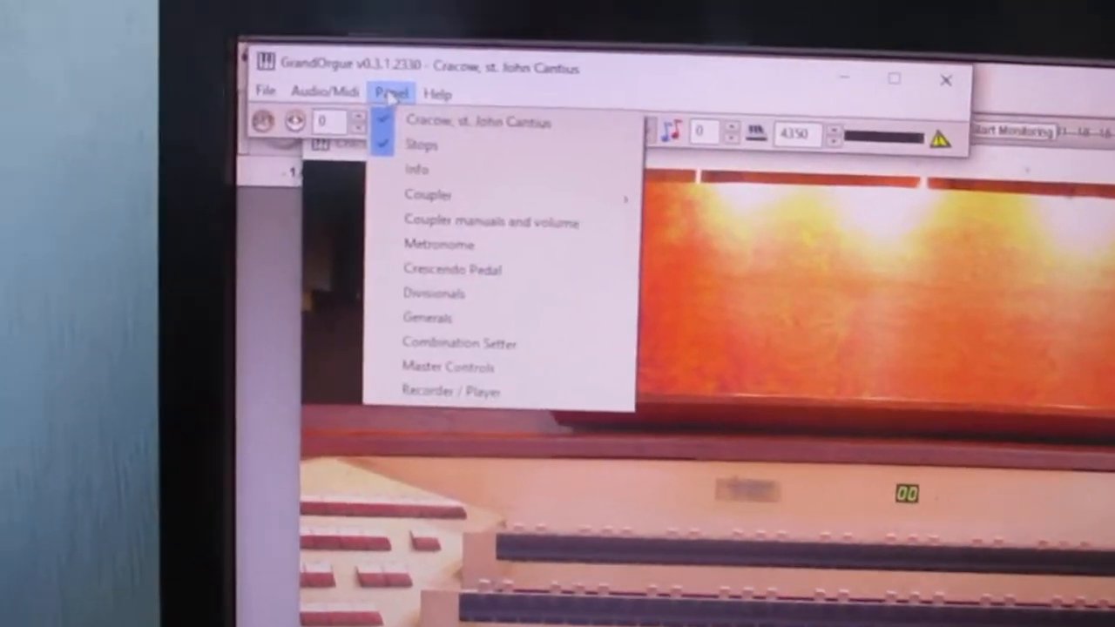
pyautogui.moveTo(436, 224)
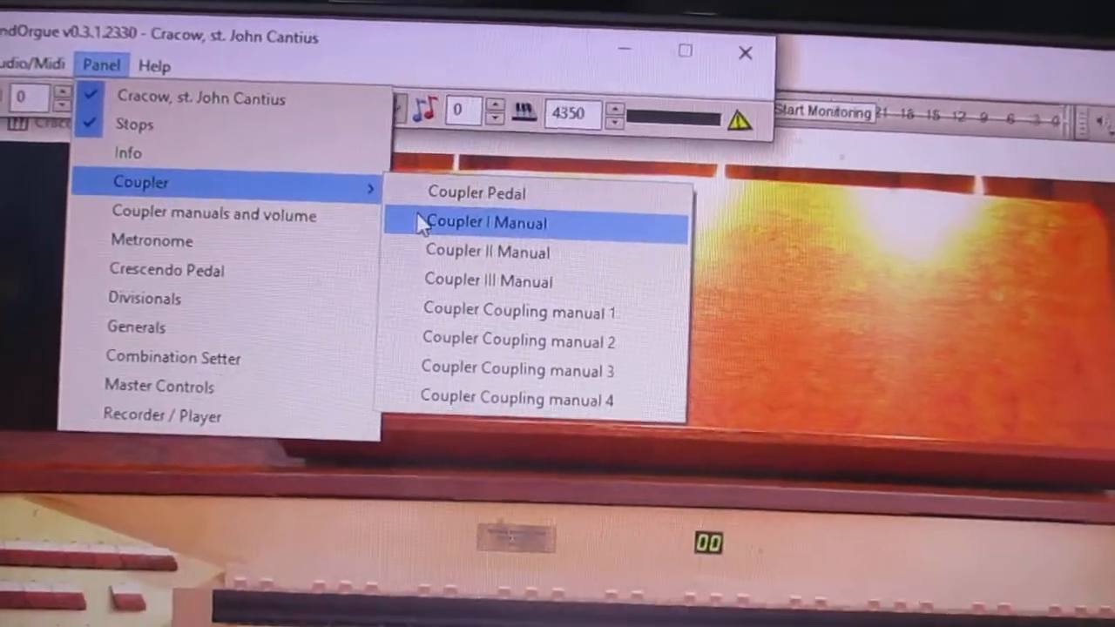
# - Open the Coupler I Manual panel with its Pedal and Manual I–III coupler rows
pyautogui.click(487, 222)
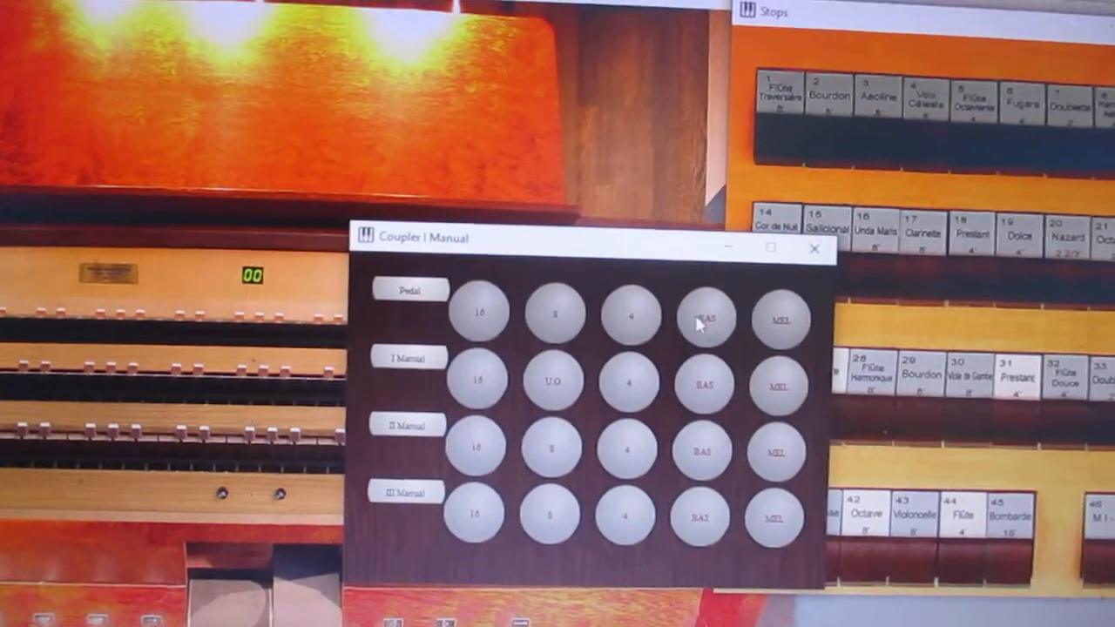